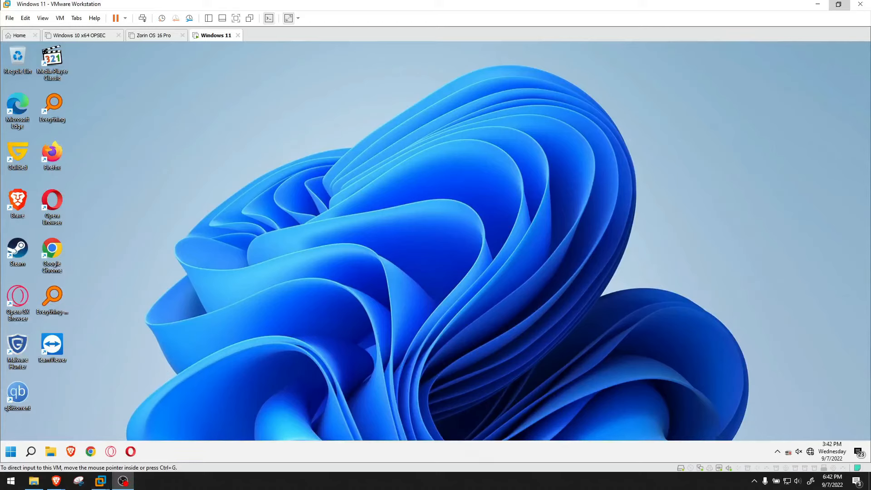
mouse_move(387, 141)
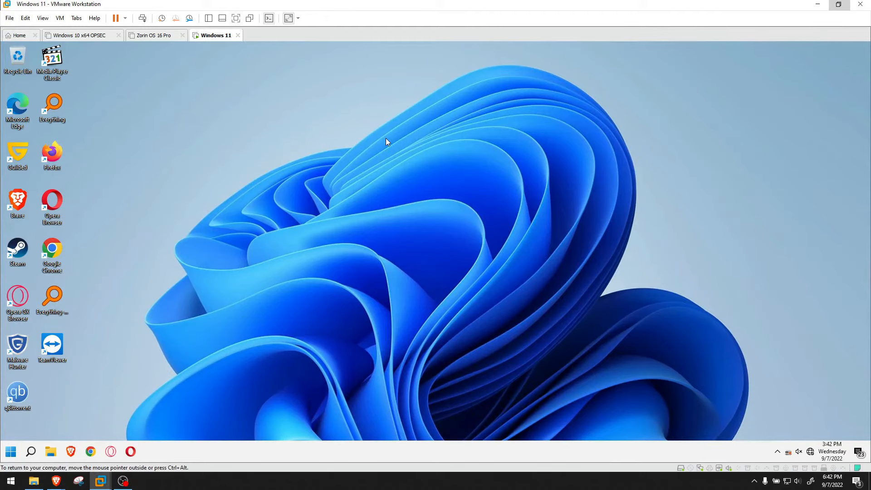
mouse_move(222, 166)
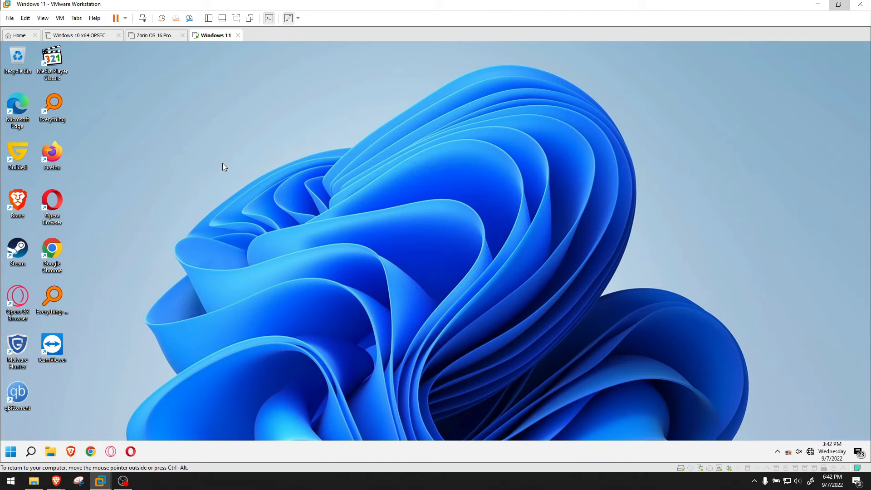
View VMware Workstation's product version and license details, then close that window
left_click(94, 18)
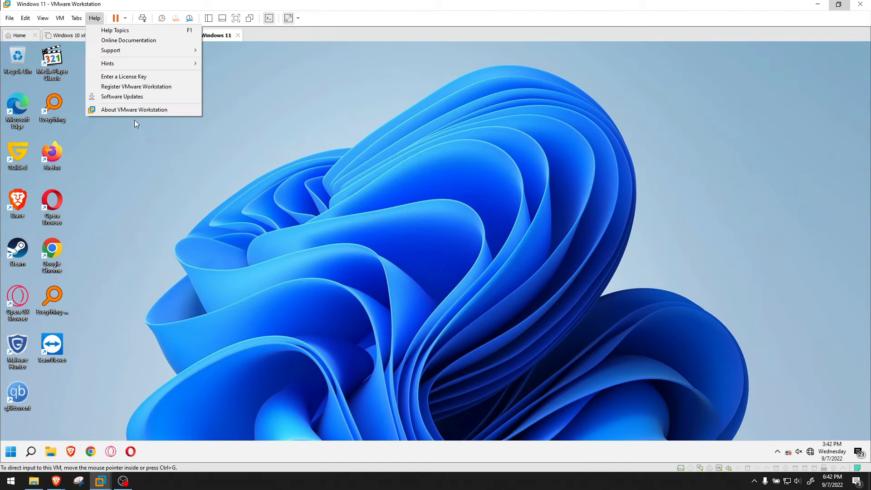
left_click(133, 110)
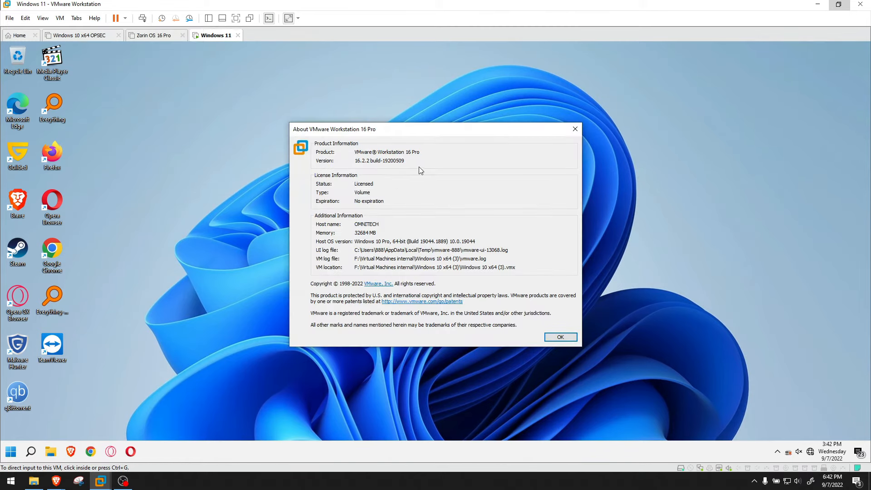
left_click(559, 336)
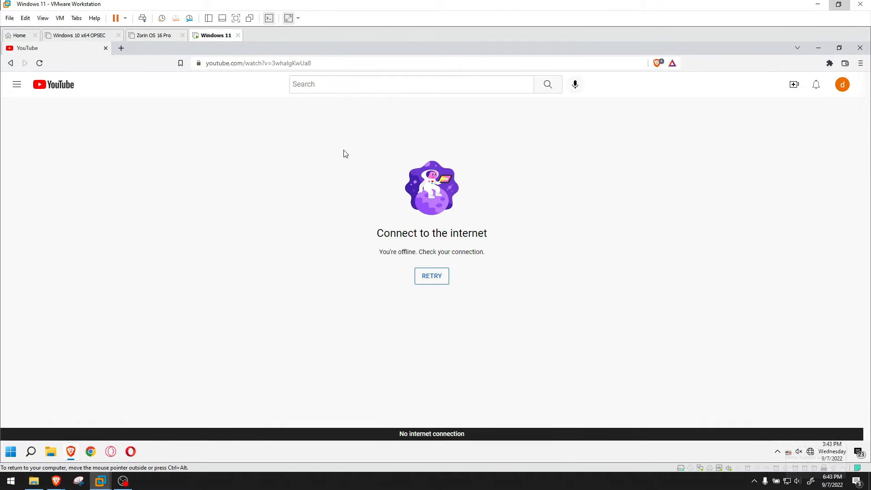
Close the offline YouTube browser and shut down the Windows 11 guest
left_click(432, 276)
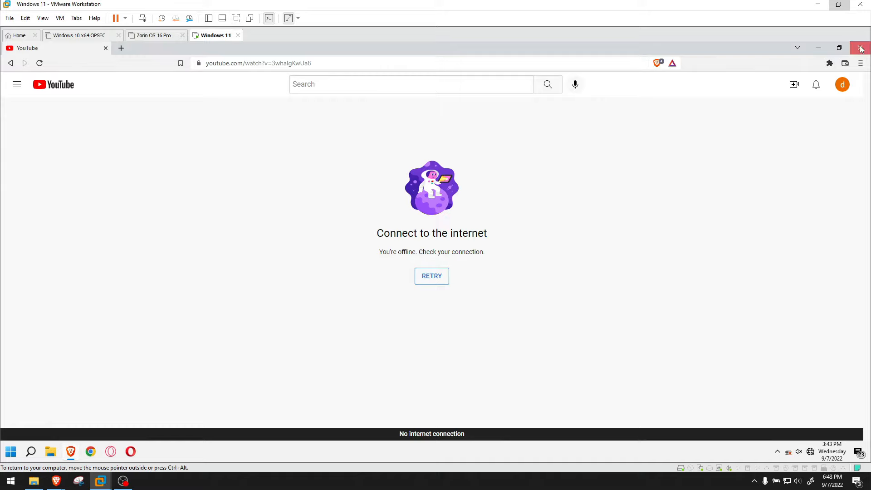
left_click(10, 451)
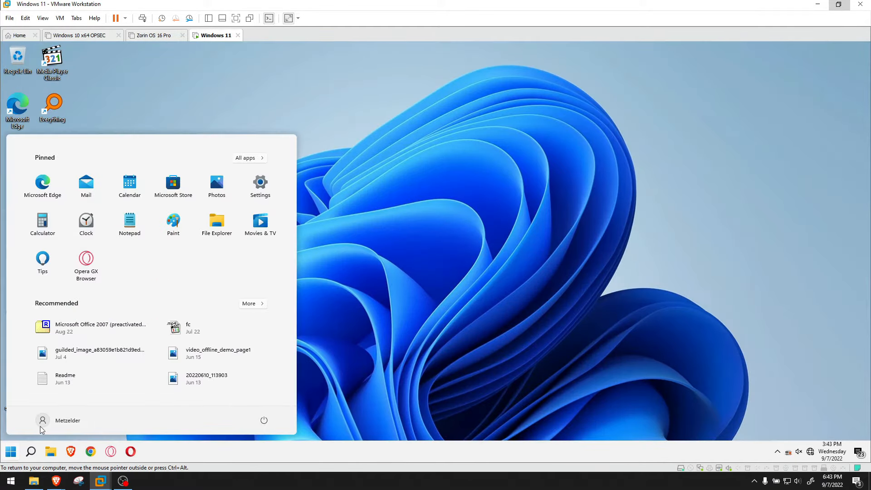
left_click(263, 420)
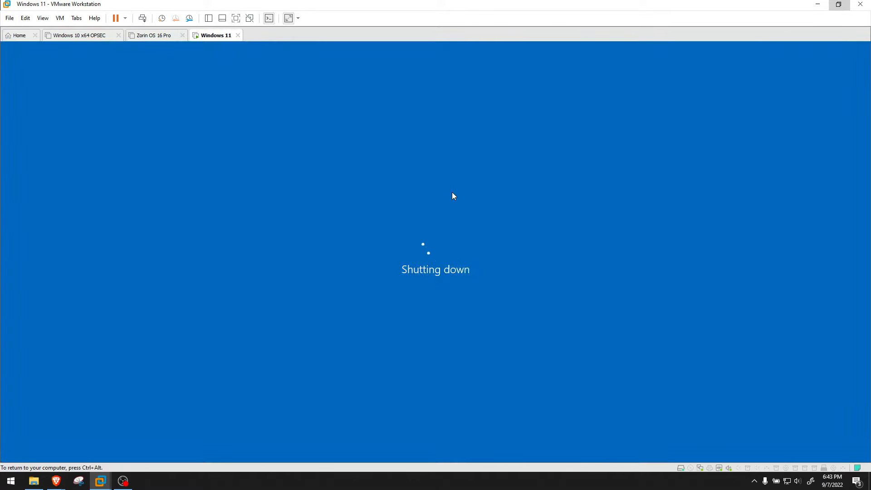
mouse_move(409, 182)
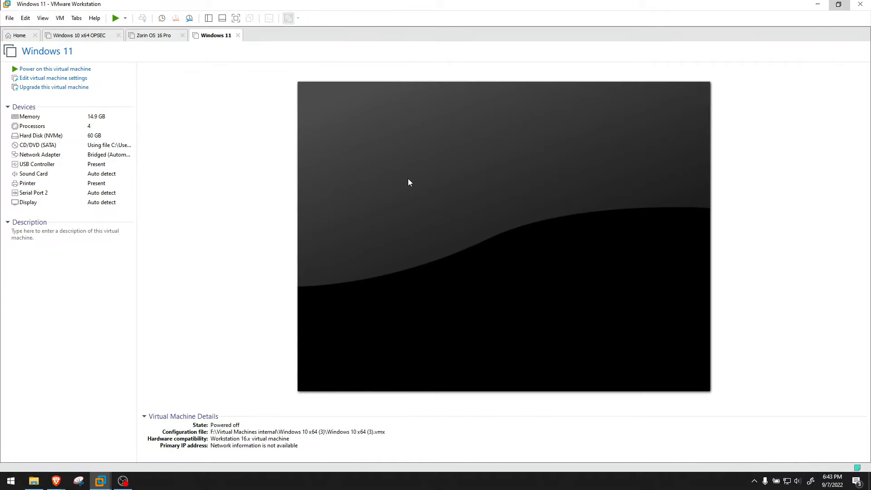
mouse_move(178, 122)
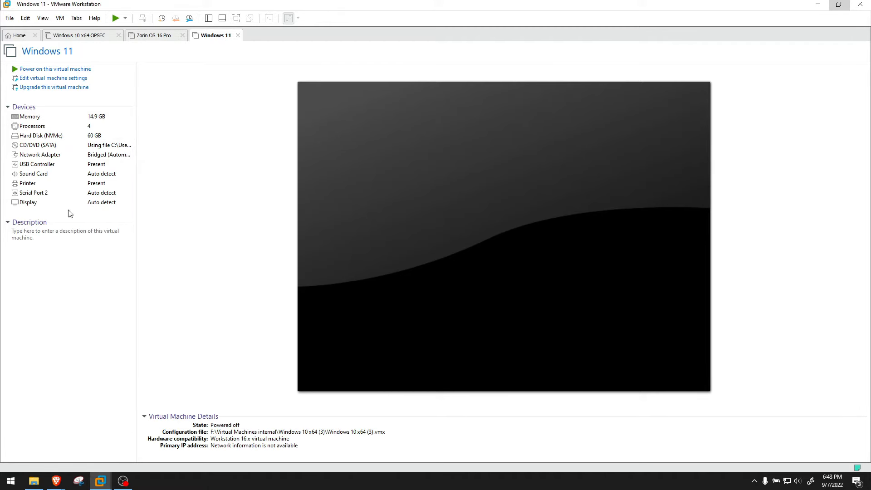
Show the virtual machine library and select the powered-off Windows 11 VM
left_click(40, 136)
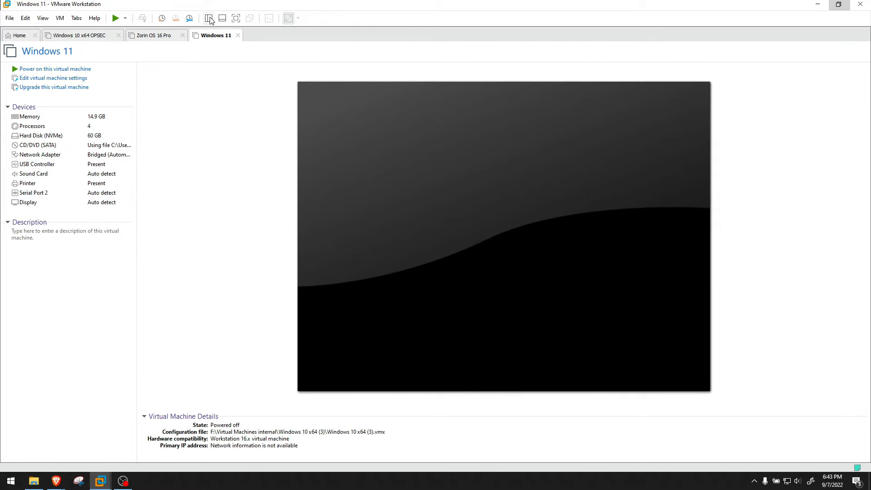
mouse_move(210, 18)
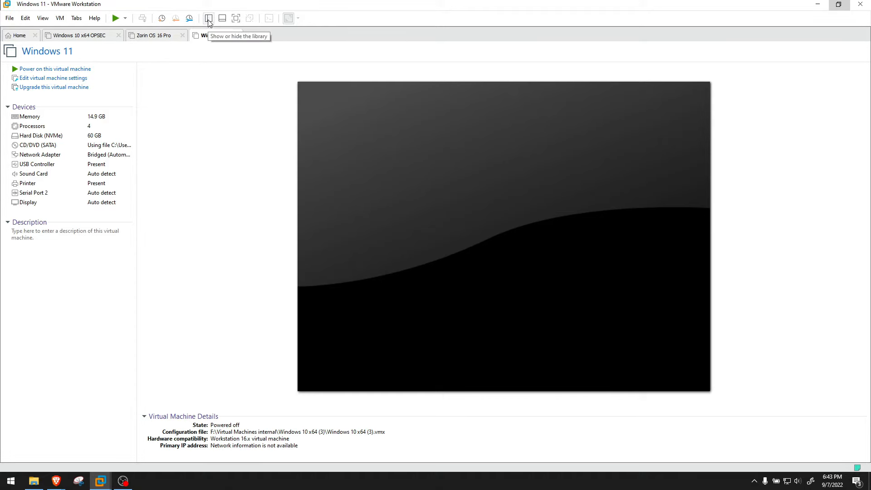
left_click(208, 18)
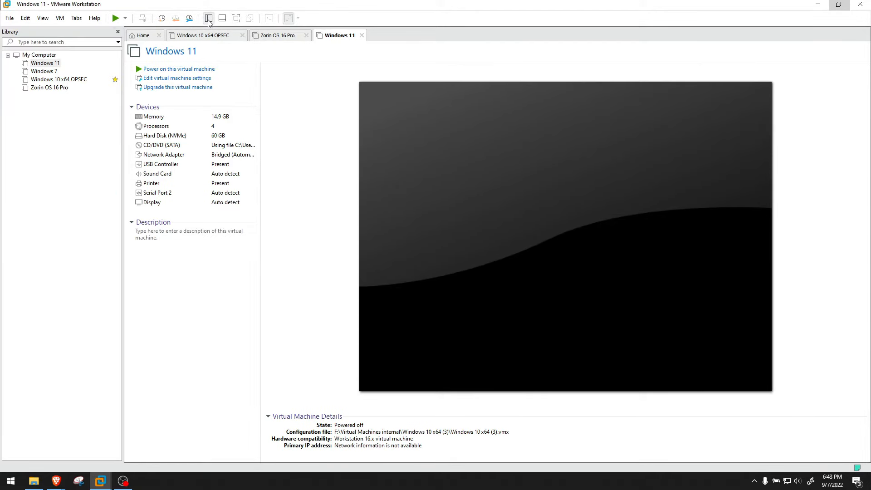
mouse_move(43, 71)
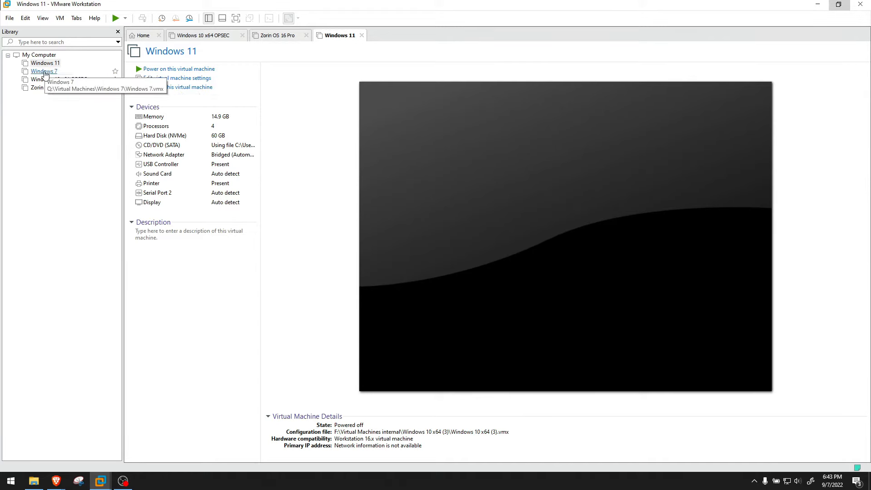
left_click(45, 62)
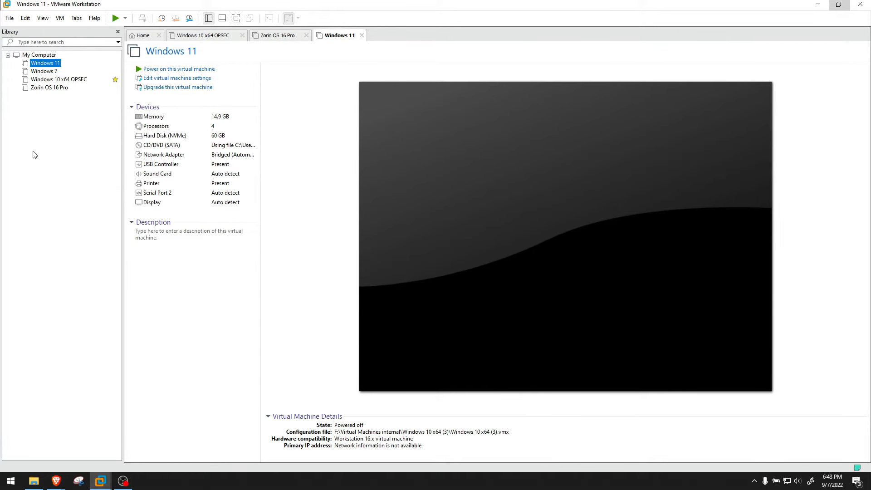
mouse_move(25, 17)
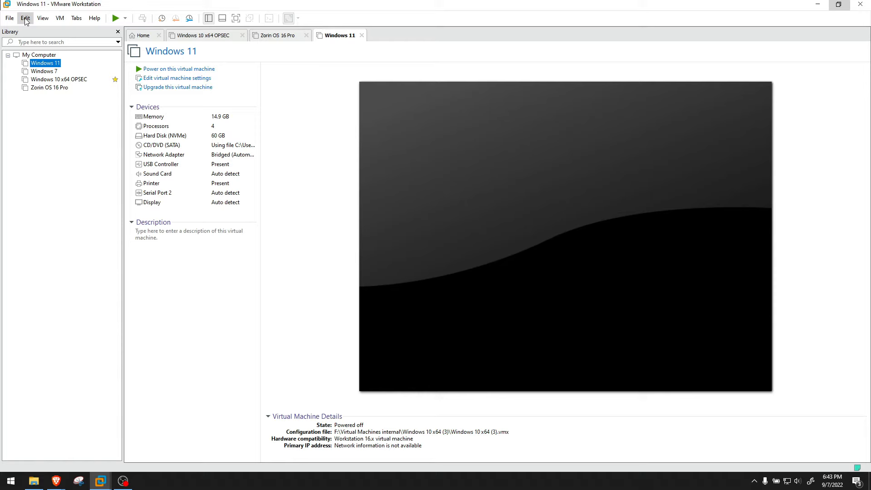
In Virtual Network Editor, approve admin access and restore all networks to defaults
left_click(25, 18)
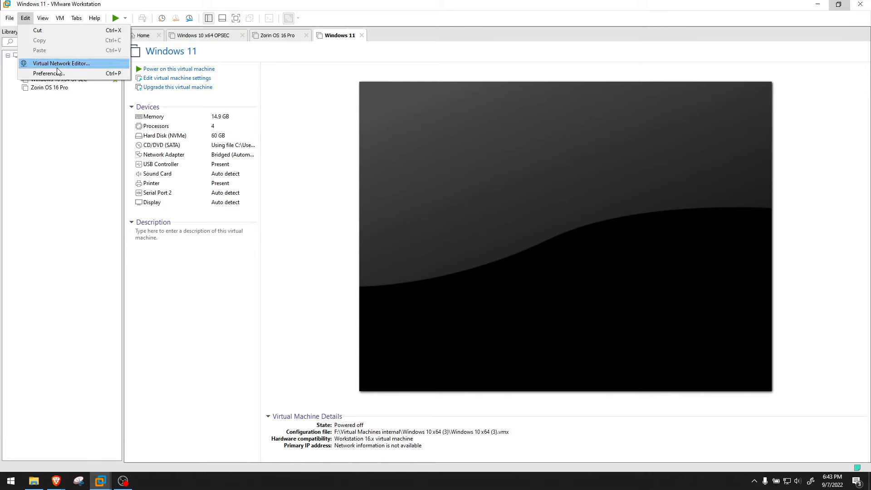
left_click(61, 64)
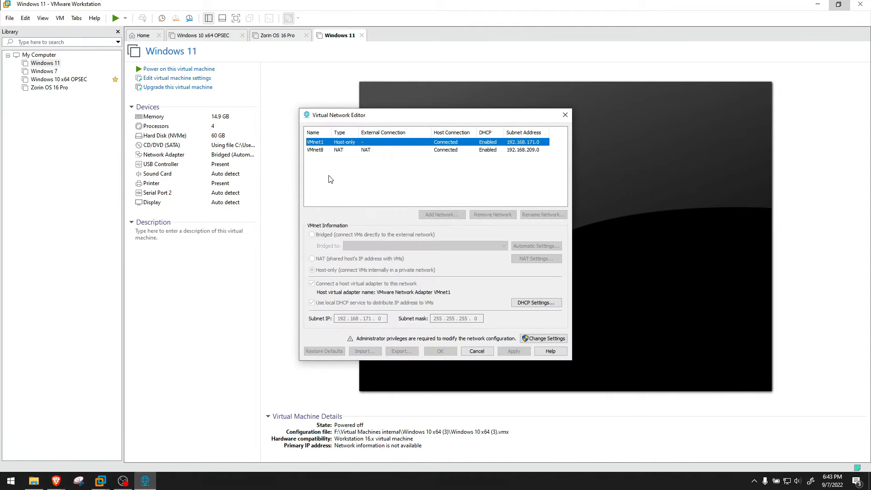
left_click(543, 338)
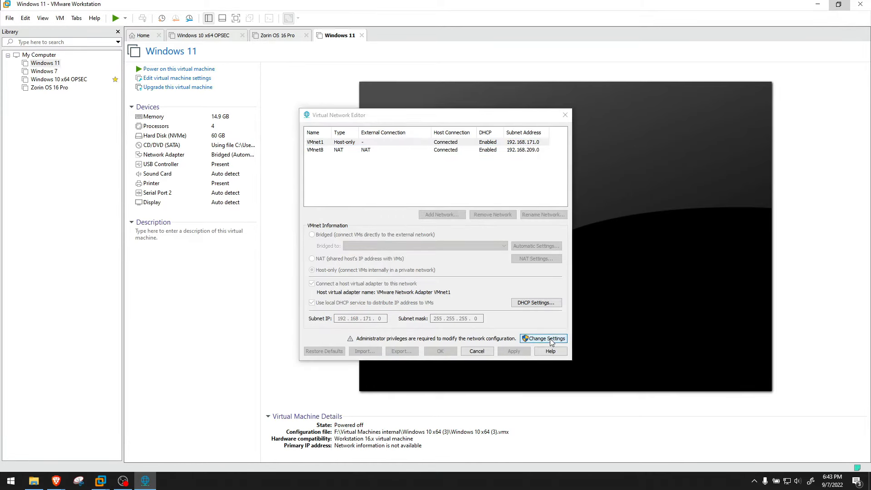
left_click(544, 338)
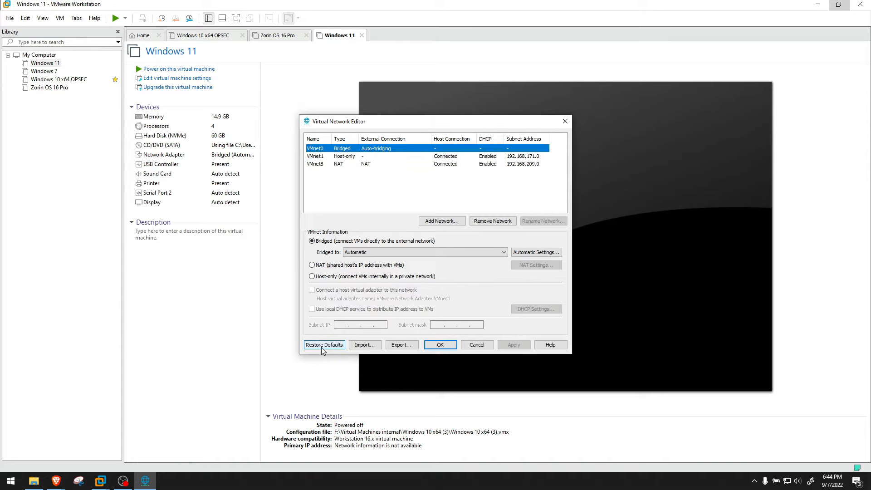
left_click(324, 344)
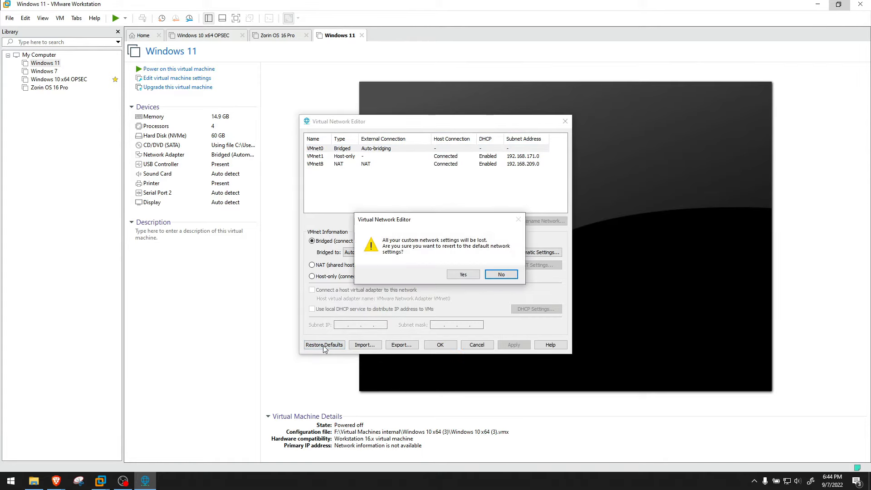
left_click(462, 273)
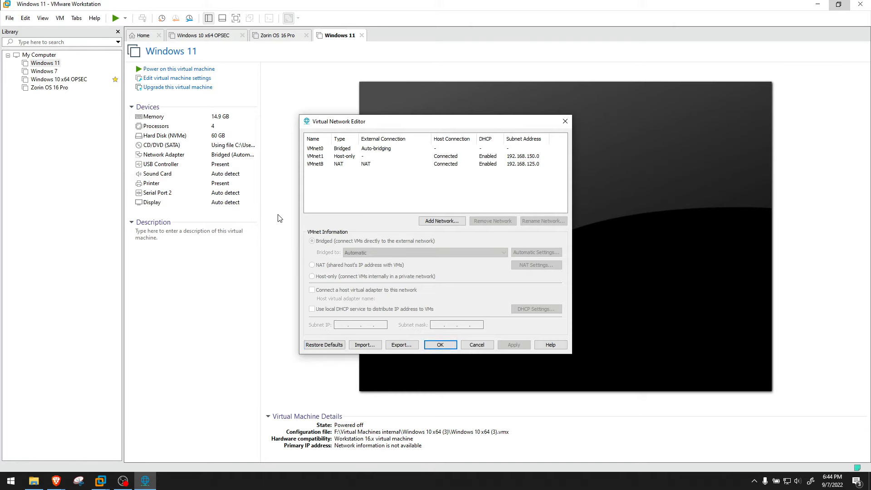
Close the network editor and confirm Windows 11's adapter stays bridged (automatic)
left_click(439, 344)
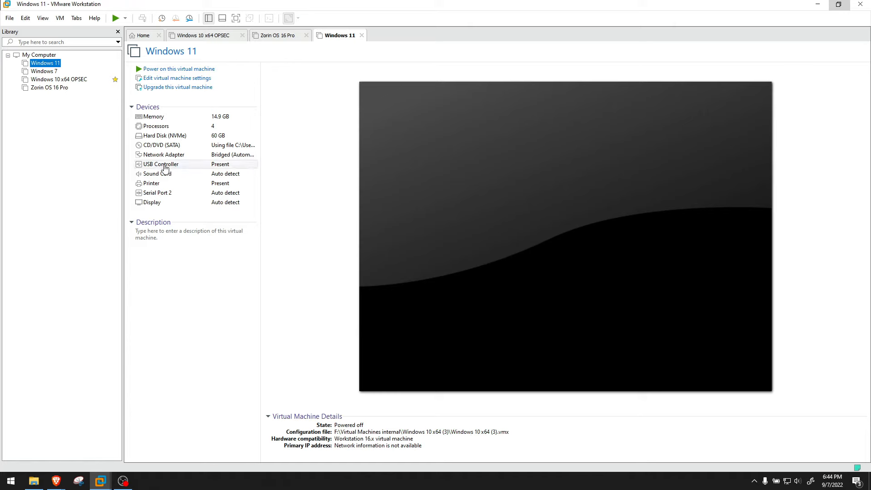
left_click(177, 78)
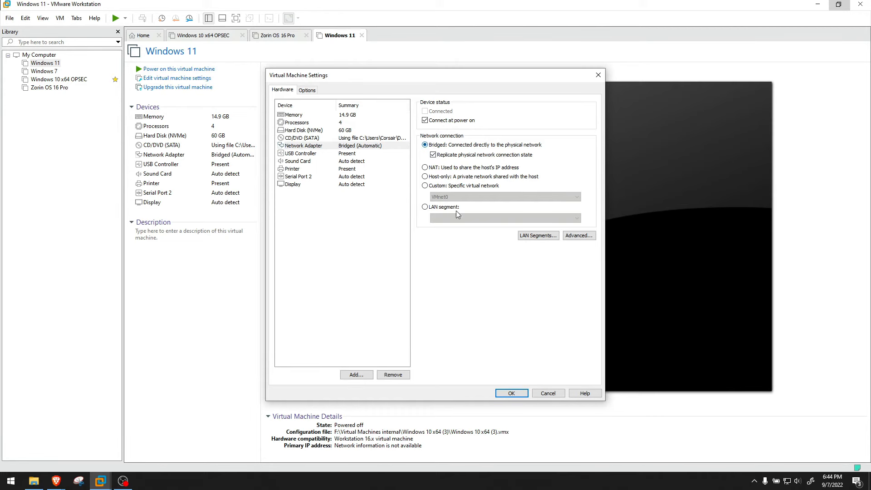
left_click(510, 393)
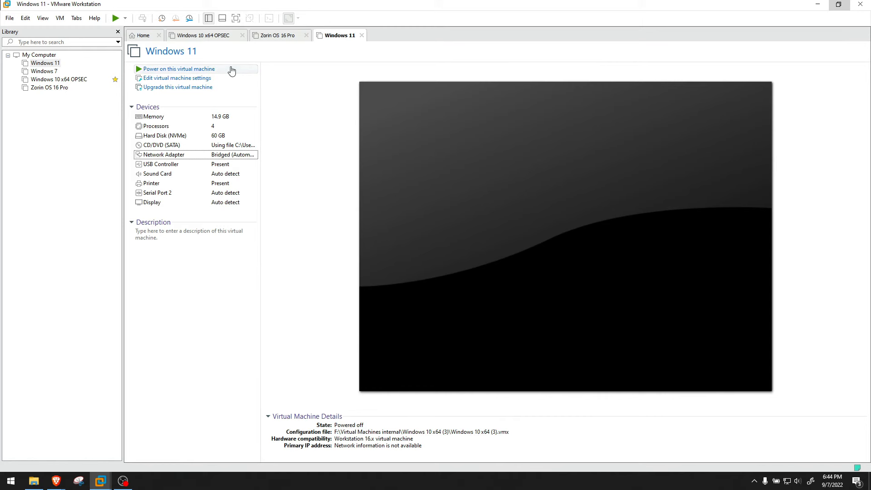
mouse_move(305, 135)
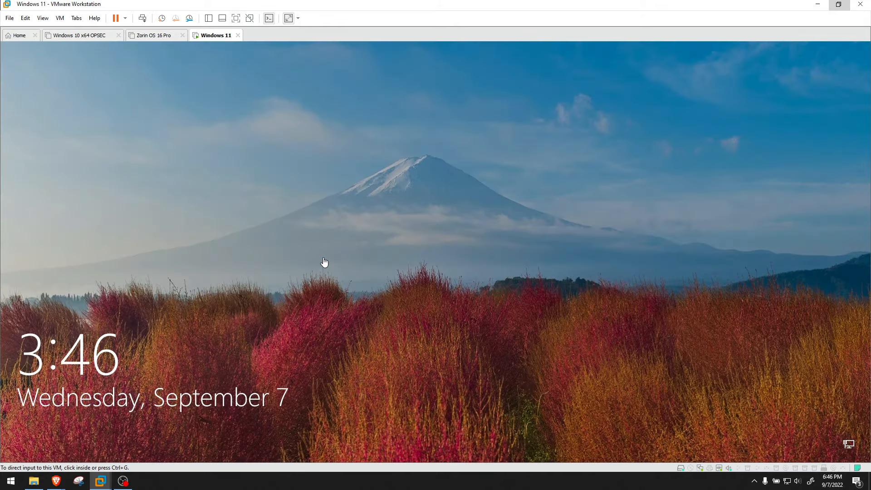
Dismiss the Windows 11 lock screen to reach the desktop
left_click(324, 261)
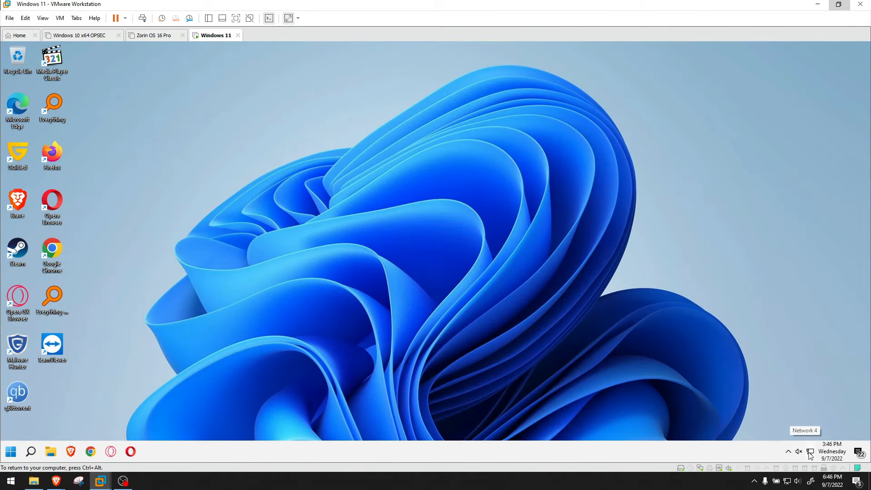
mouse_move(89, 431)
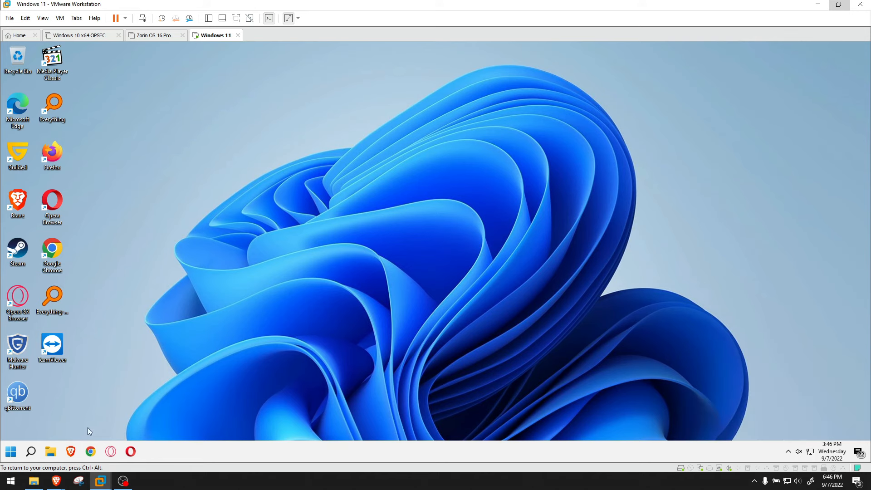
mouse_move(304, 243)
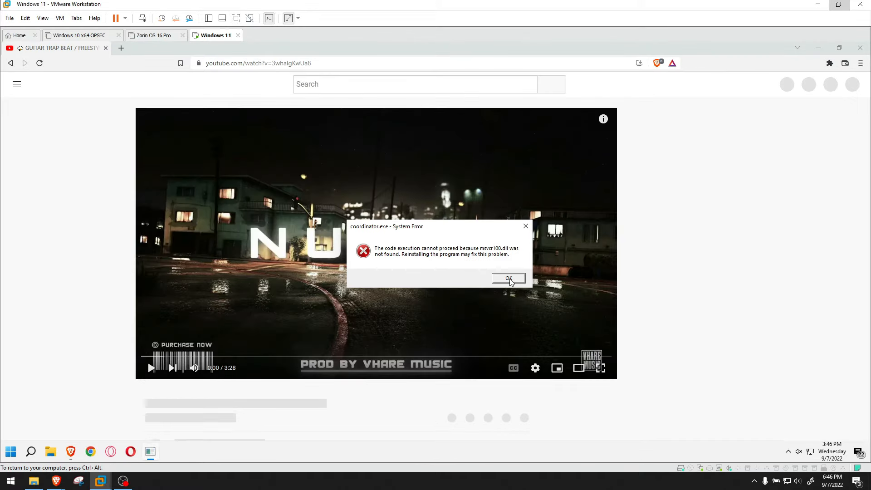
Dismiss the msvcr100.dll error, go to the YouTube home page, and scroll the feed
left_click(507, 278)
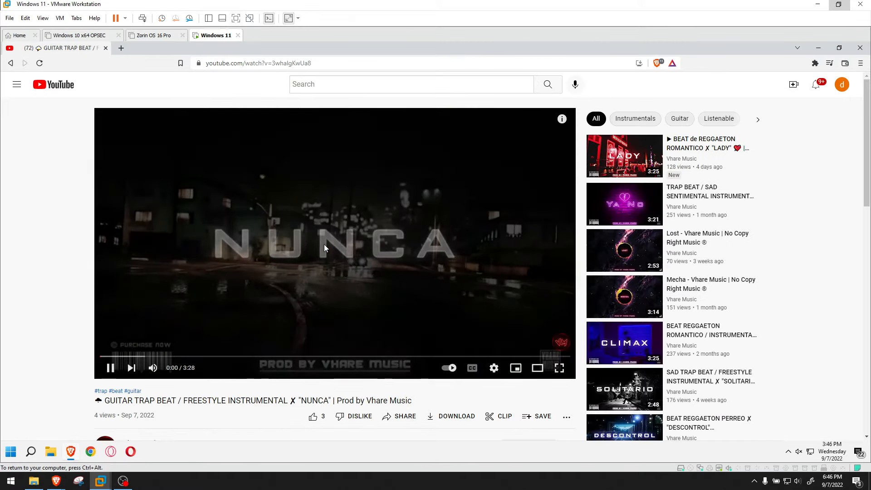
left_click(109, 367)
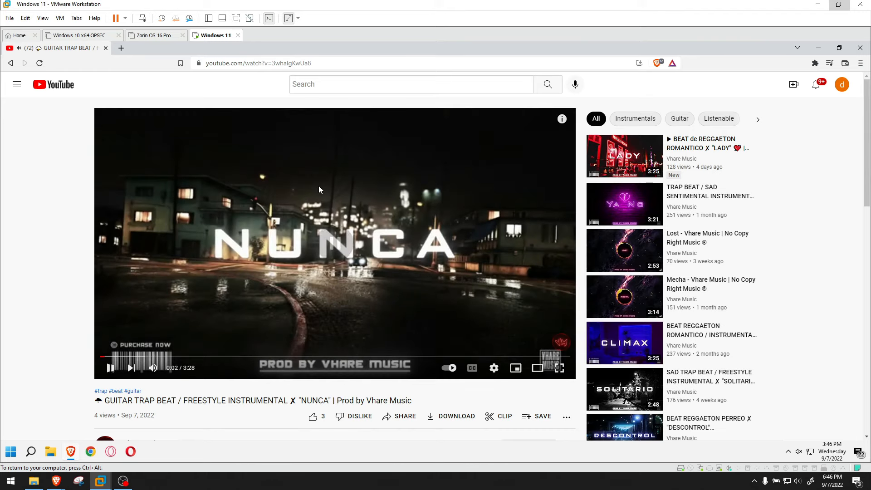
left_click(110, 368)
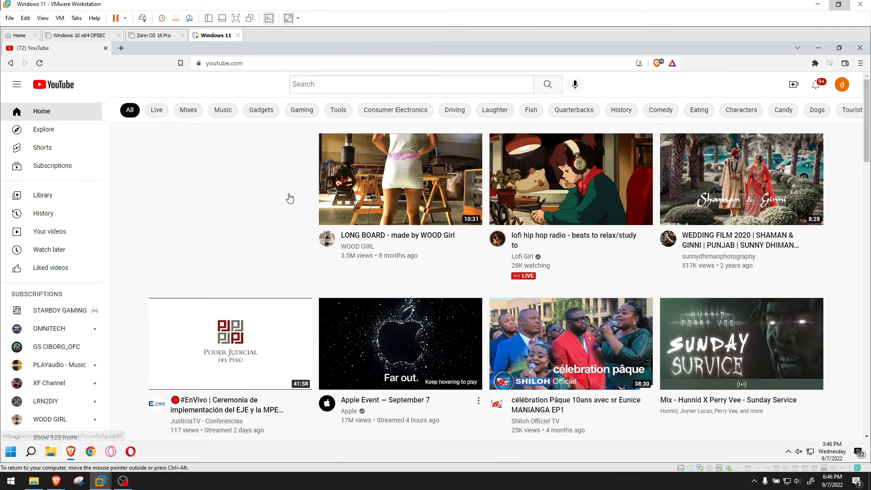
scroll("down", 3)
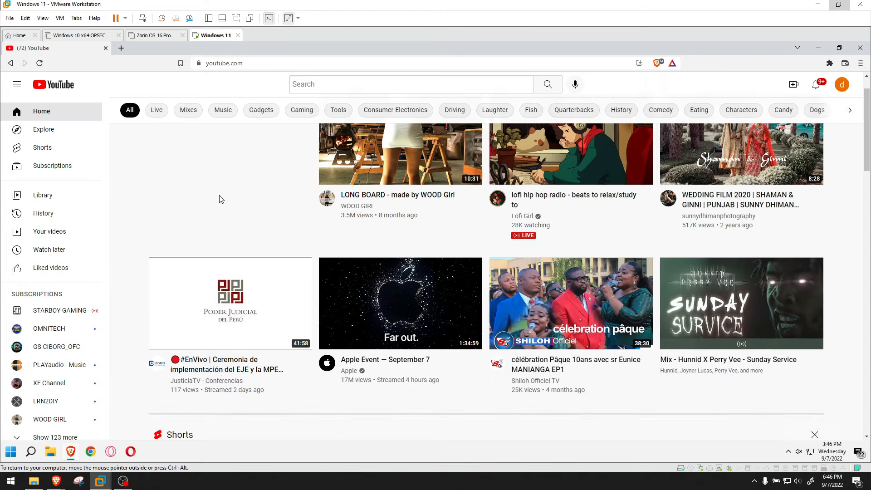
scroll("down", 3)
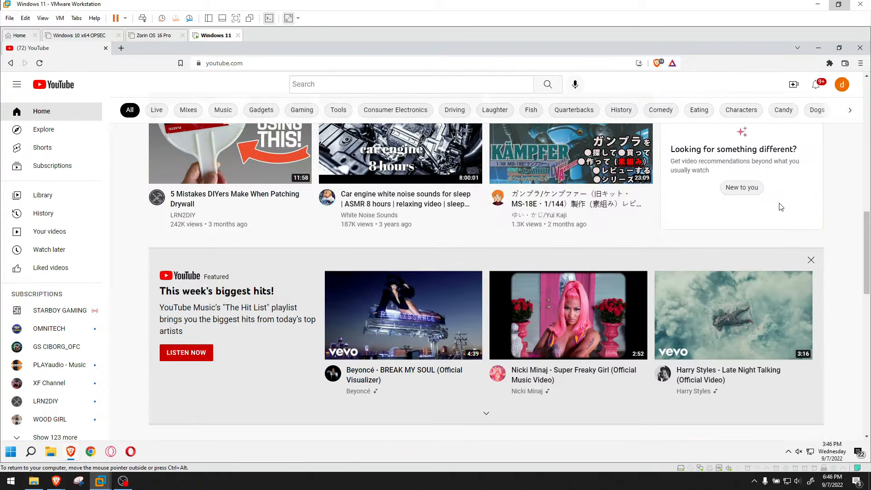